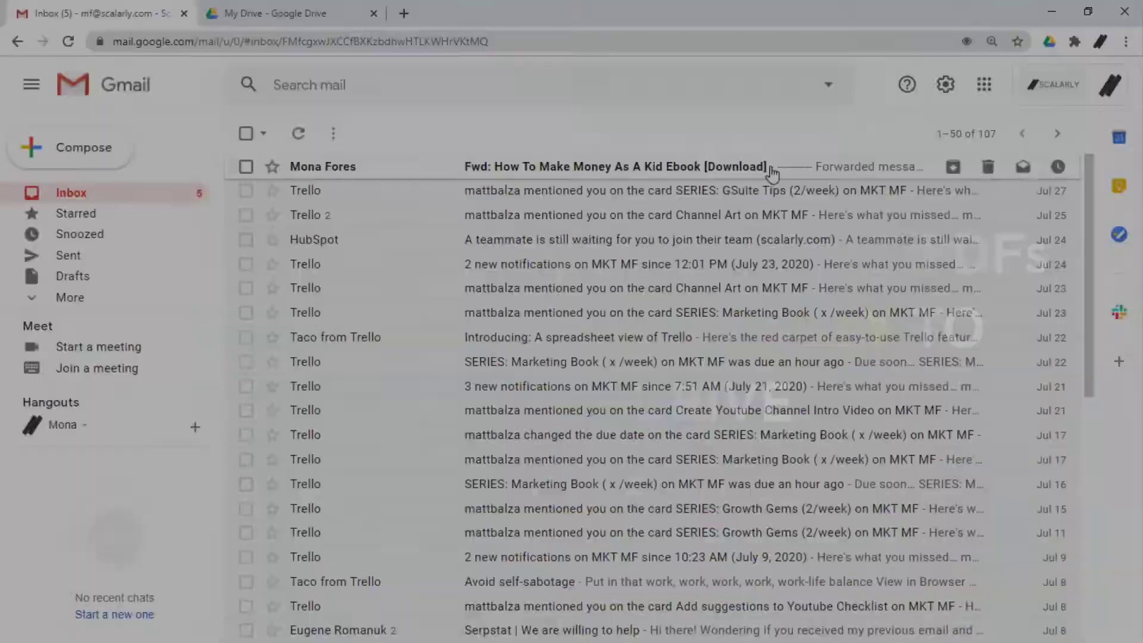
Open the 'Fwd: How To Make Money As A Kid Ebook' email and scroll to its PDF attachment
click(615, 167)
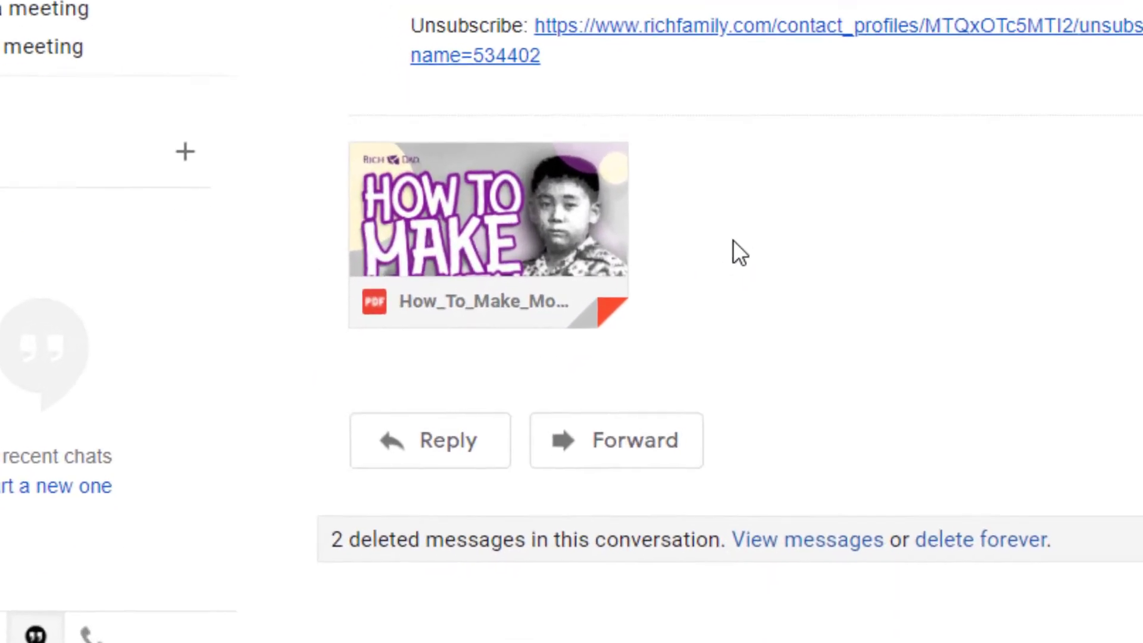
scroll(down, 3)
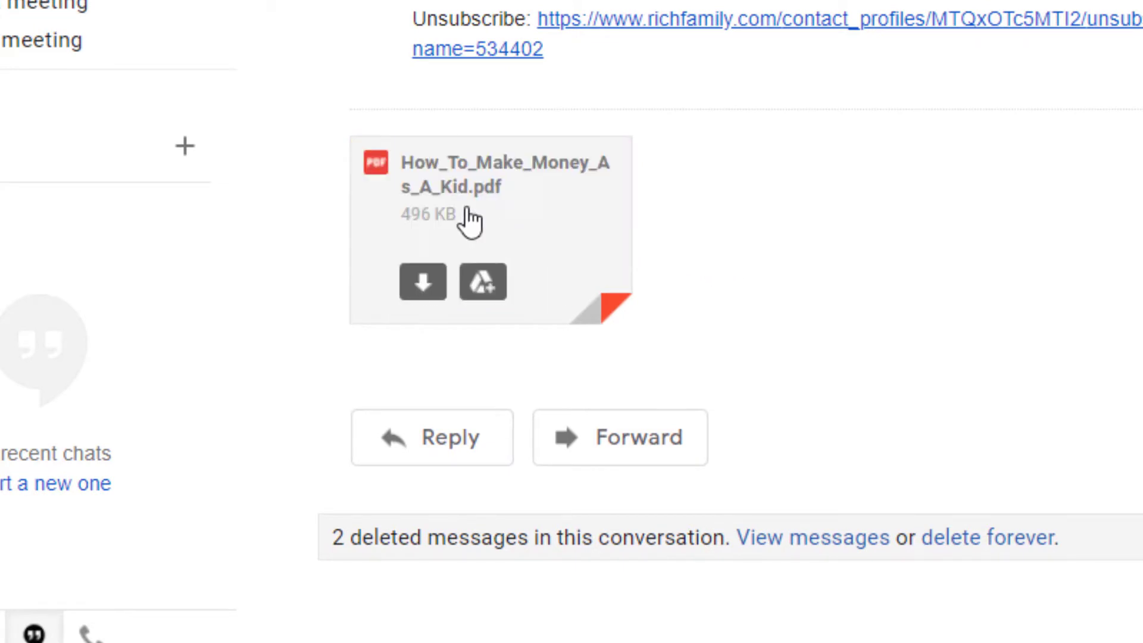
scroll(down, 3)
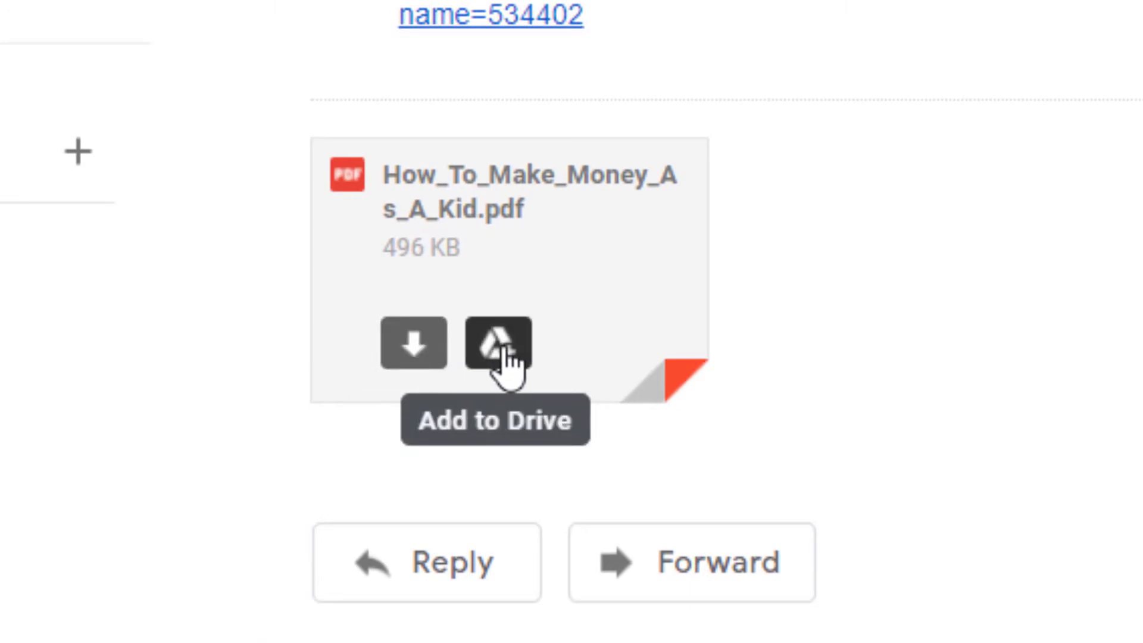
Add How_To_Make_Money_As_A_Kid.pdf to Drive and move it into the Good Reads folder
click(498, 343)
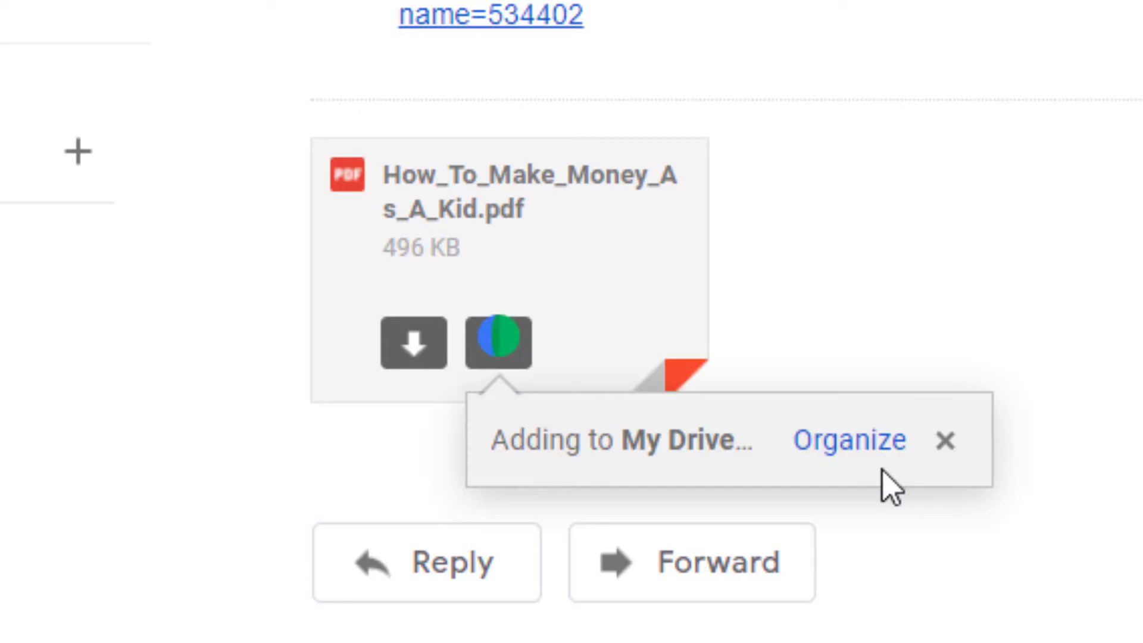
click(848, 439)
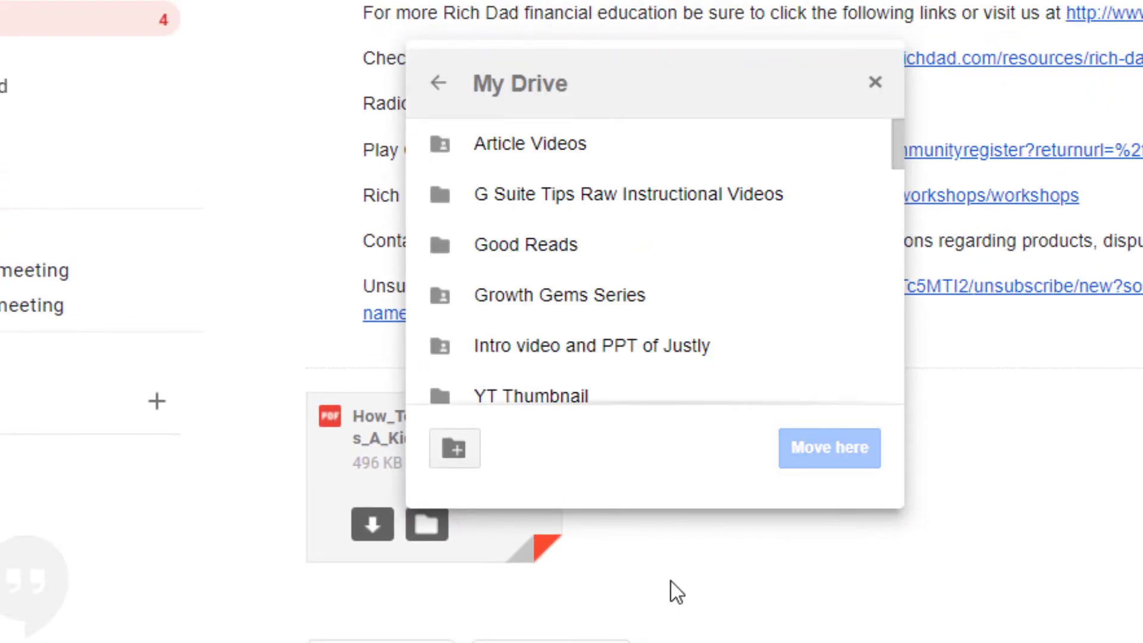
click(525, 244)
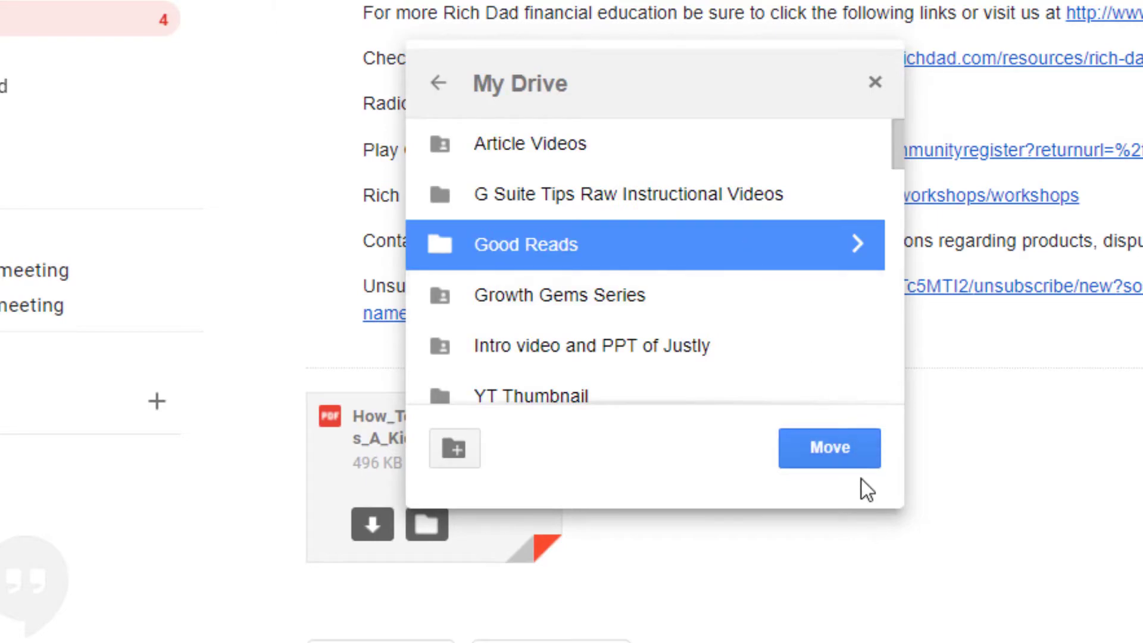
click(876, 82)
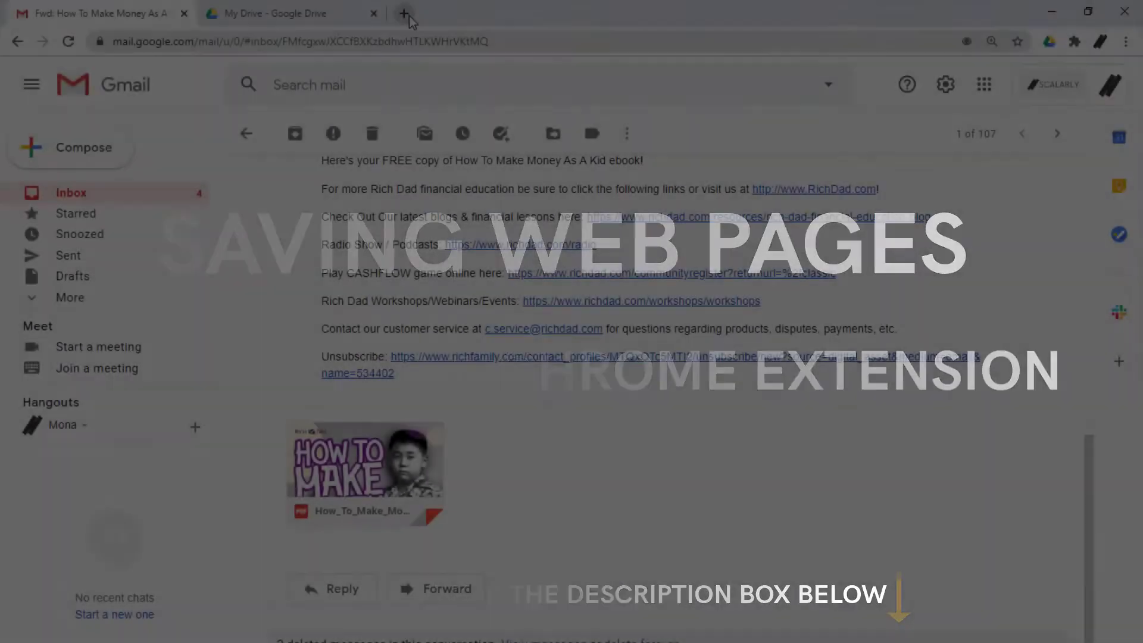
Capture the scalarly.com homepage as a full-page PNG screenshot saved to My Drive
click(405, 13)
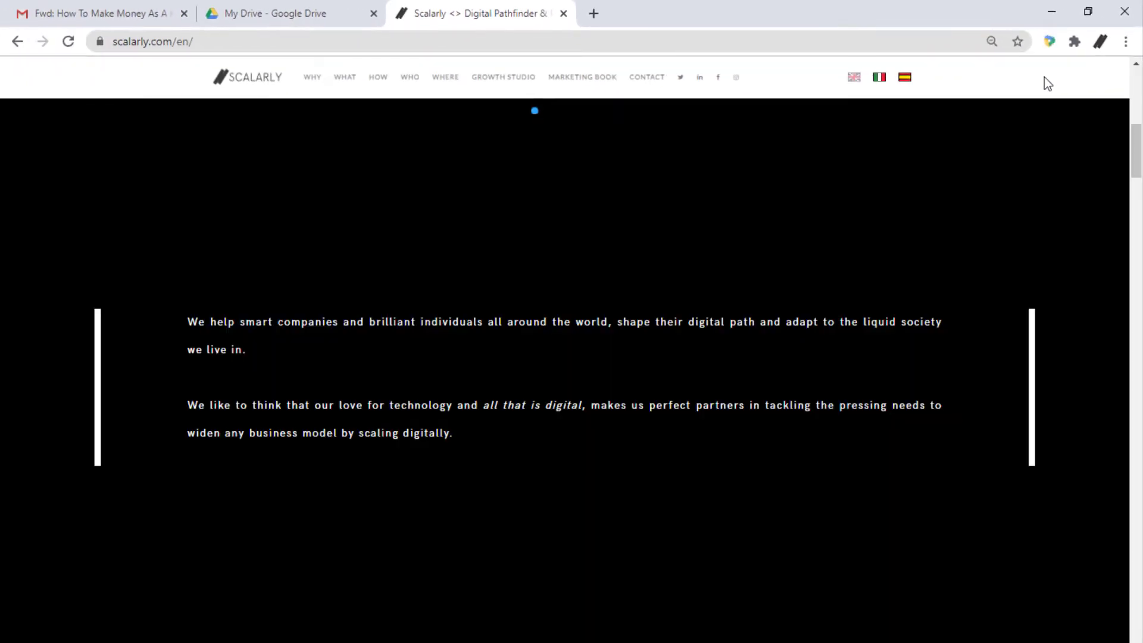
scroll(down, 3)
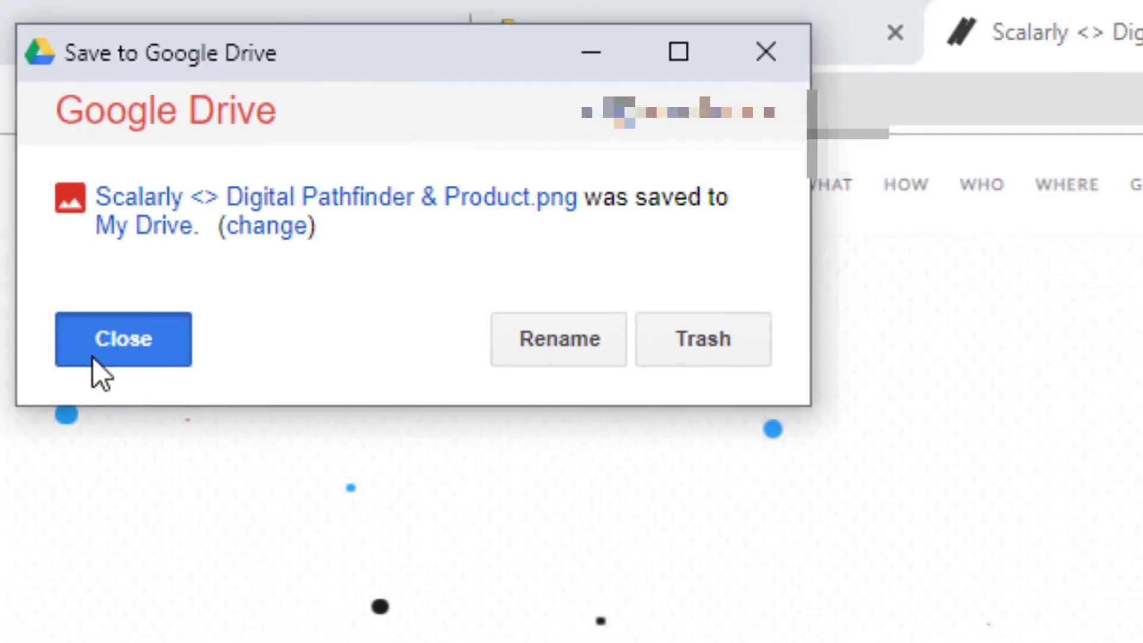
Check the Scalarly PNG in My Drive's Quick Access, then return to the Scalarly homepage
click(123, 339)
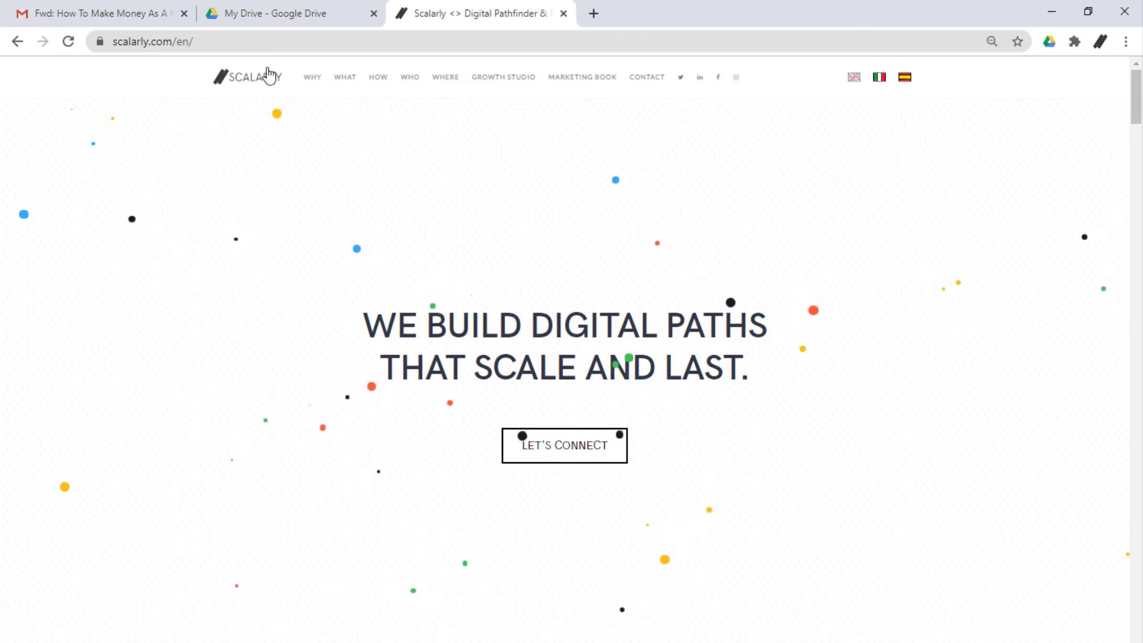
click(284, 13)
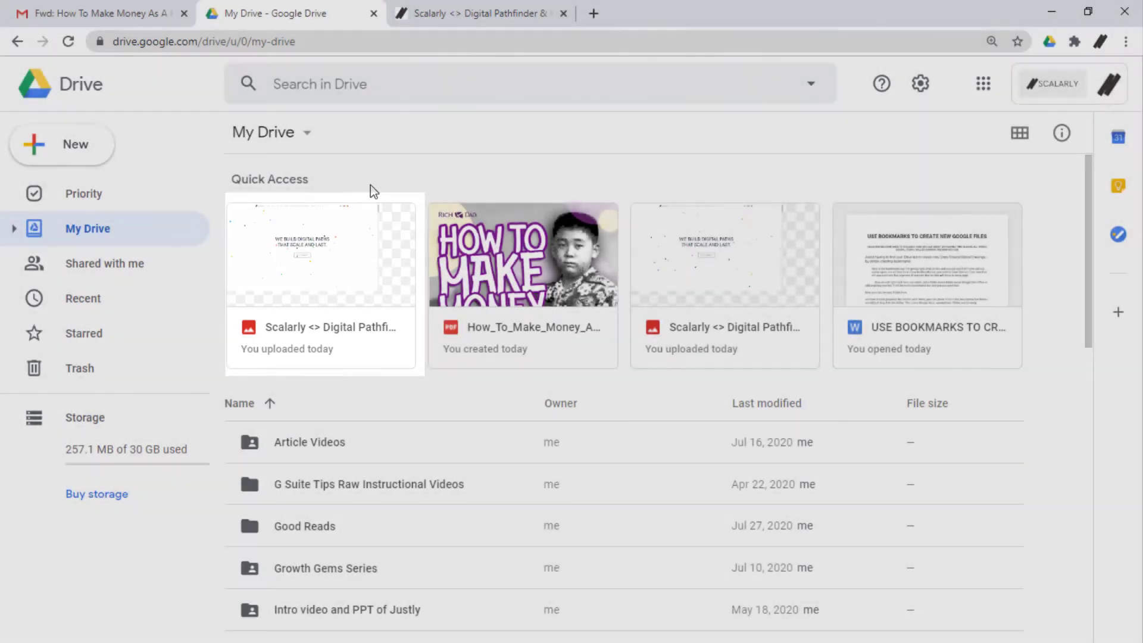
click(481, 13)
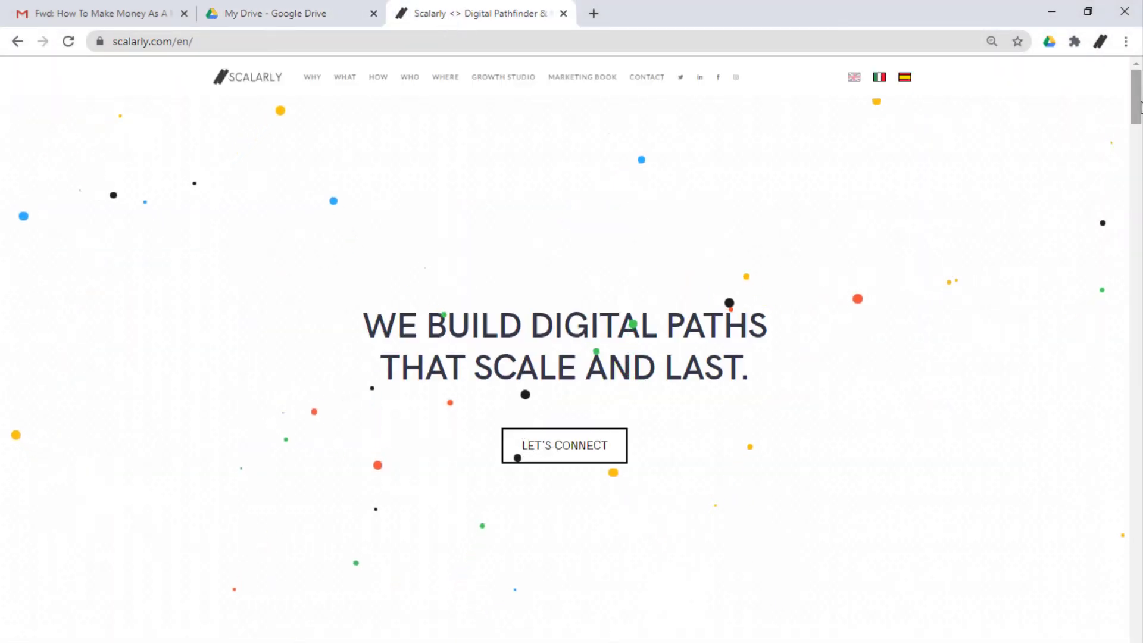
Save the blurred city-lights article image to My Drive as Untitled image.jpg and verify it
scroll(down, 3)
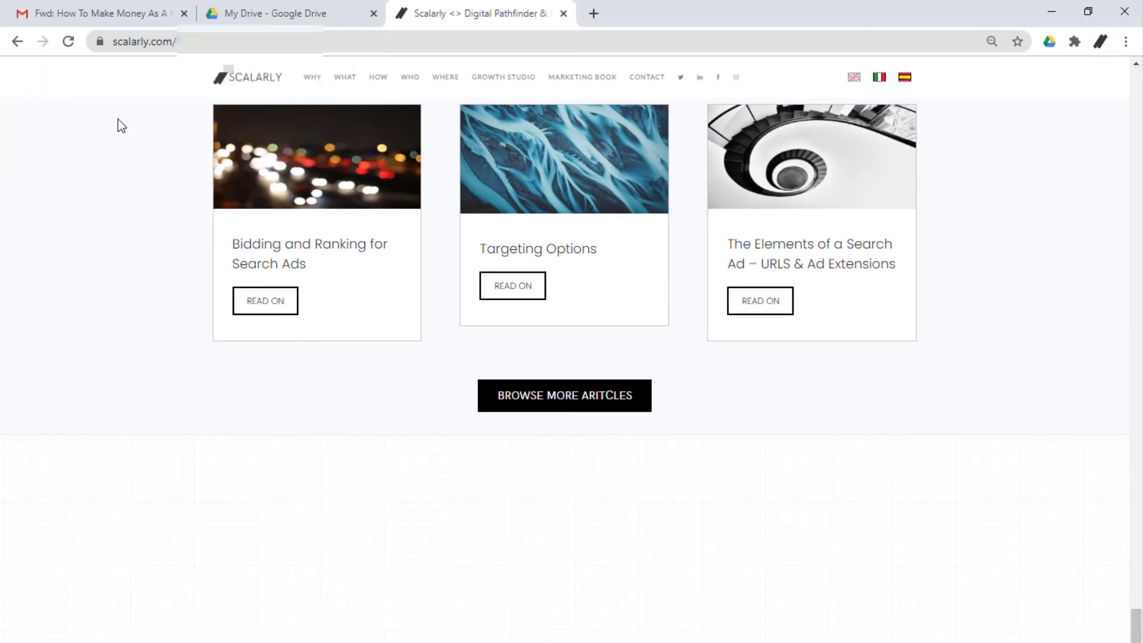
click(284, 13)
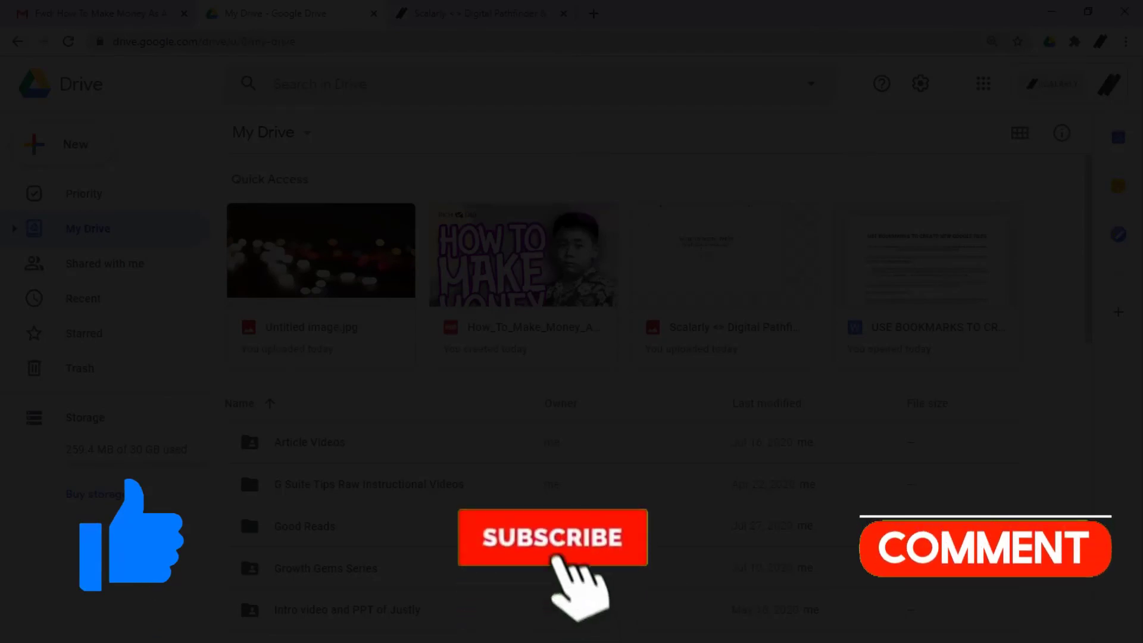
click(551, 537)
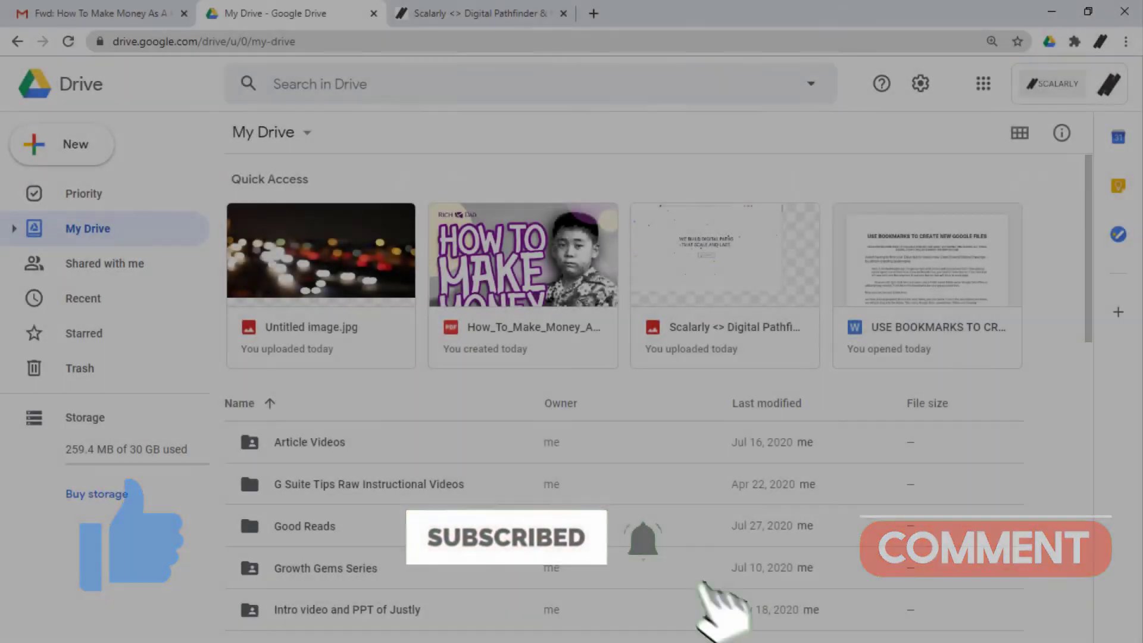